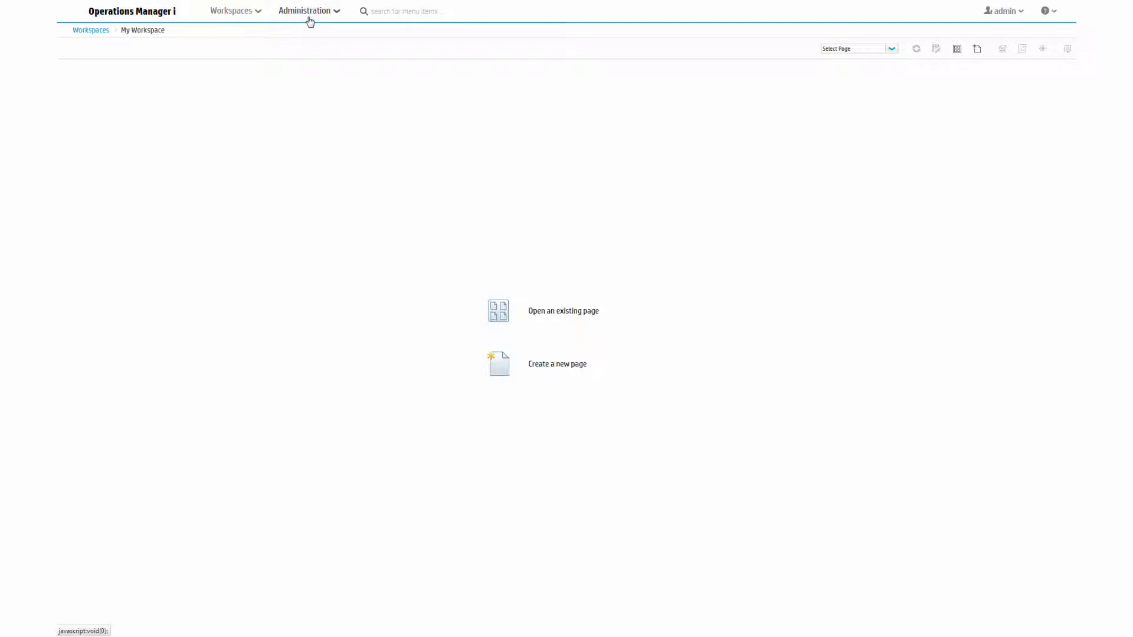
Navigate from Administration > Monitoring to the Management Templates & Aspects page
left_click(306, 10)
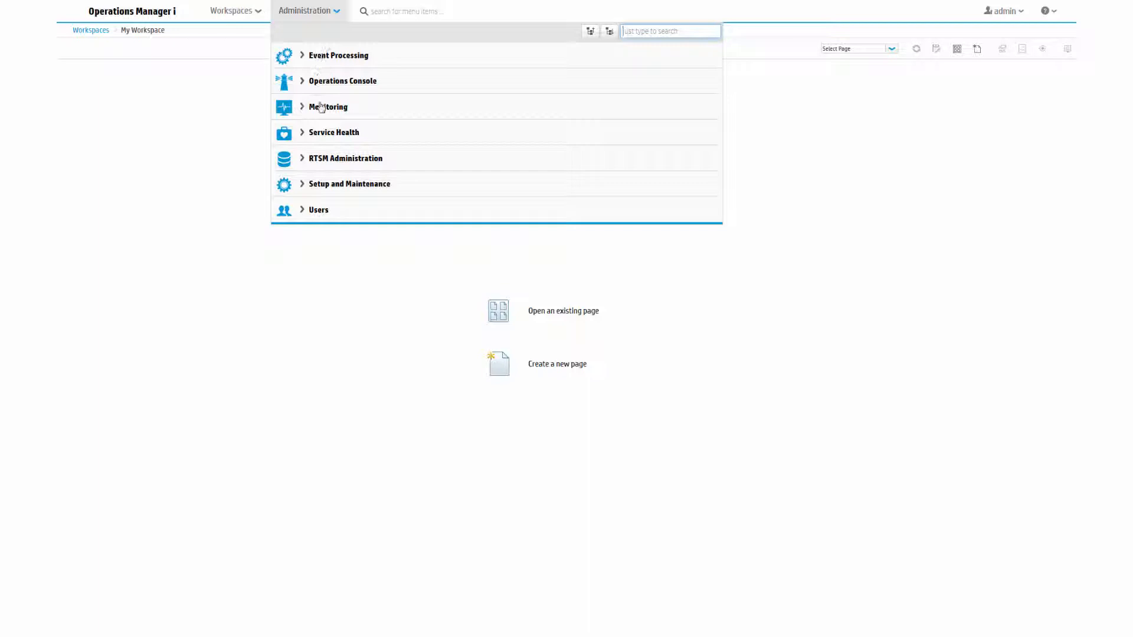
left_click(328, 107)
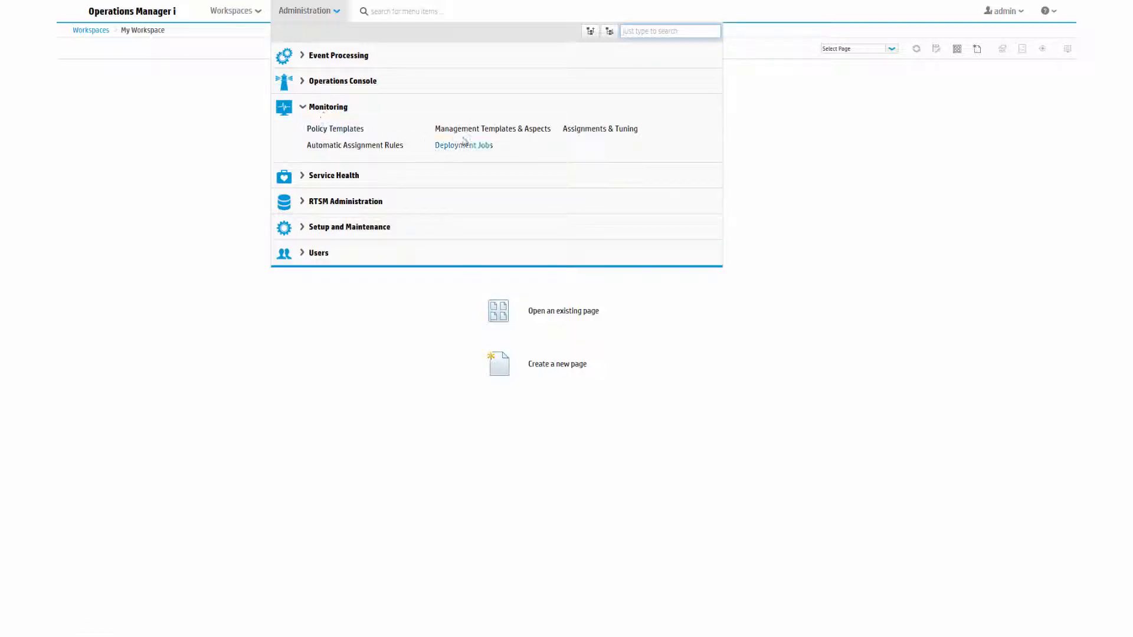
left_click(492, 128)
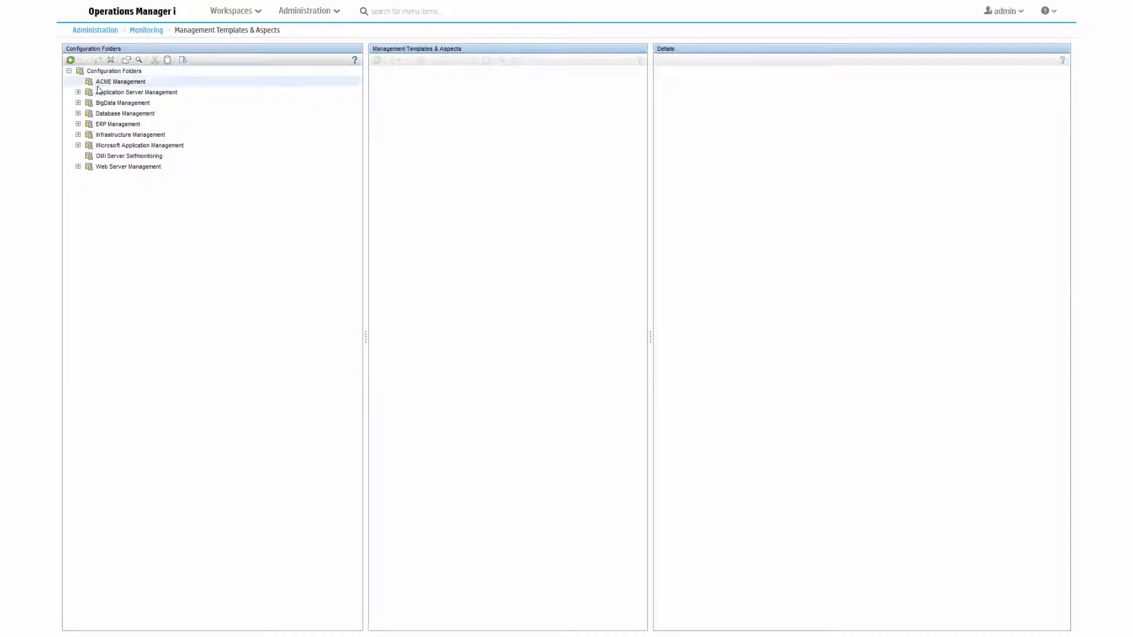
Start a new configuration folder with Database Management (under BigData Management) as parent
left_click(77, 102)
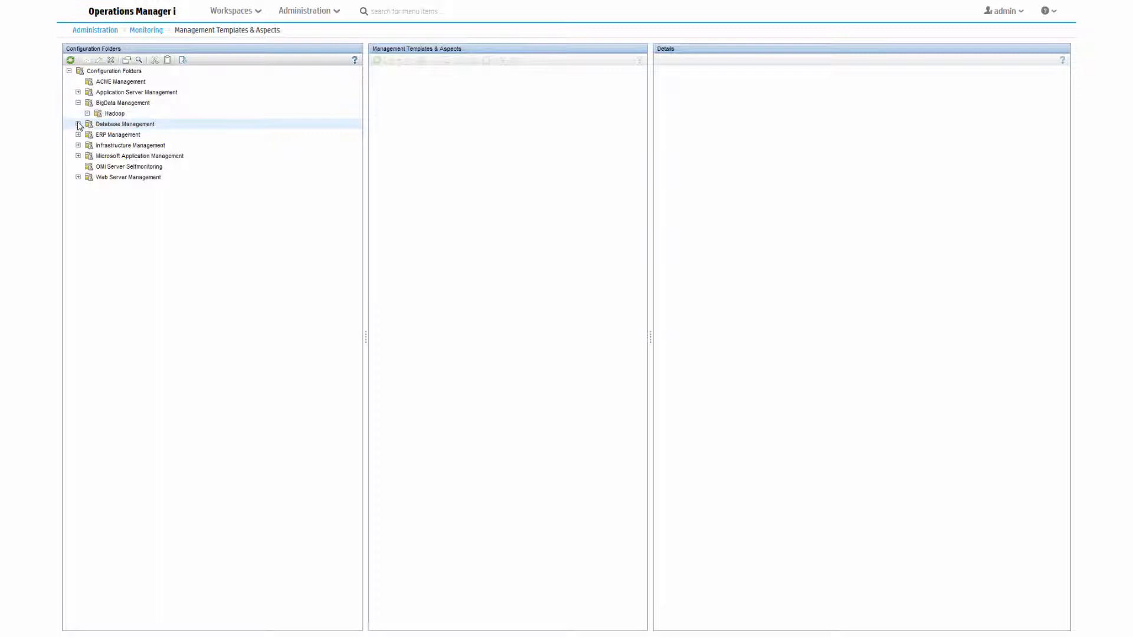
left_click(78, 123)
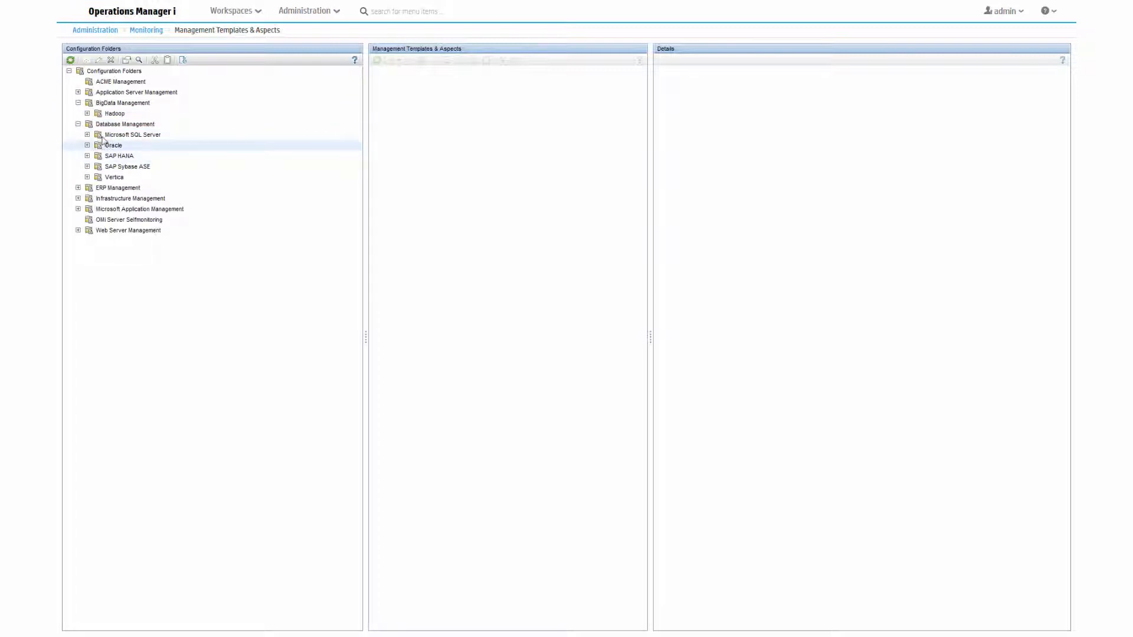
left_click(125, 123)
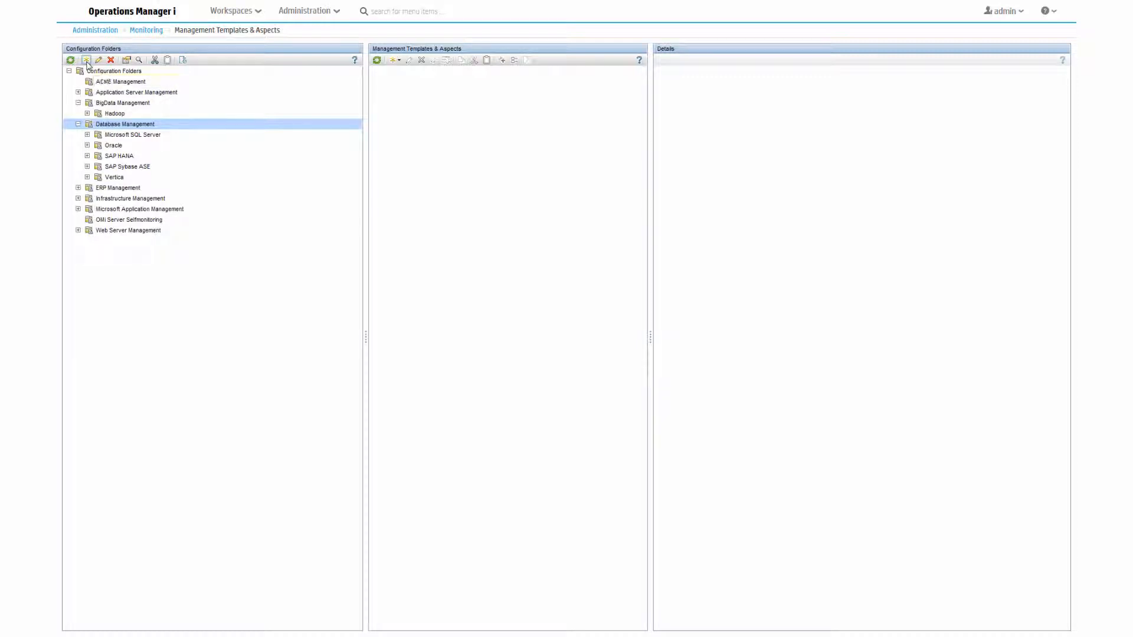
left_click(85, 60)
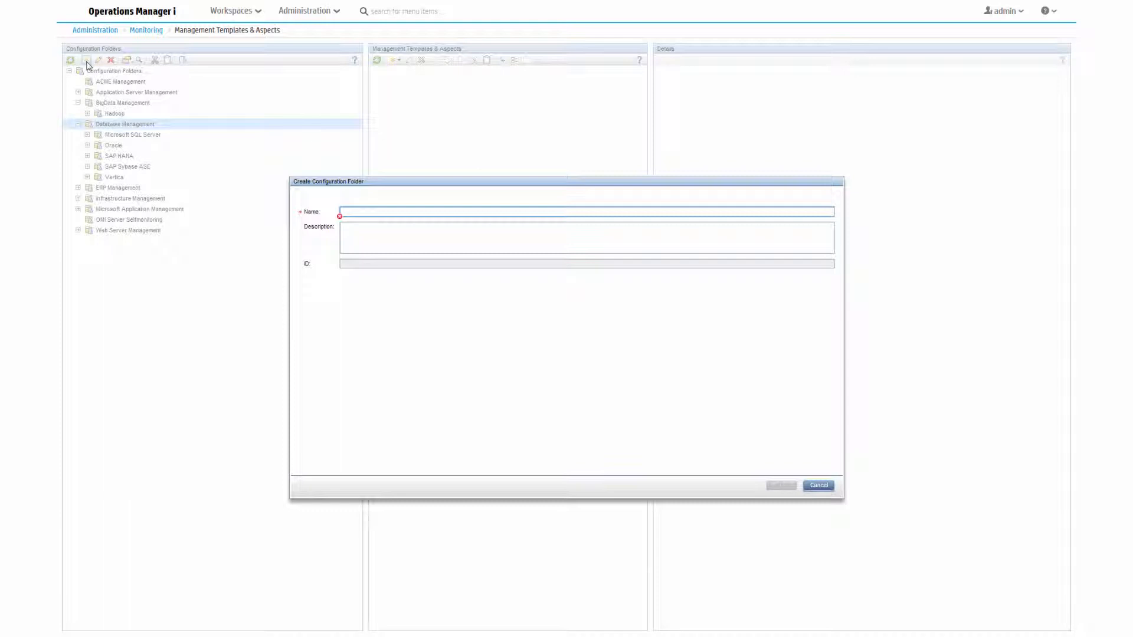
Create the PostgreSQL folder described as 'contains aspects and management templates for PostgreSQL monitoring'
type("PostgreSQL")
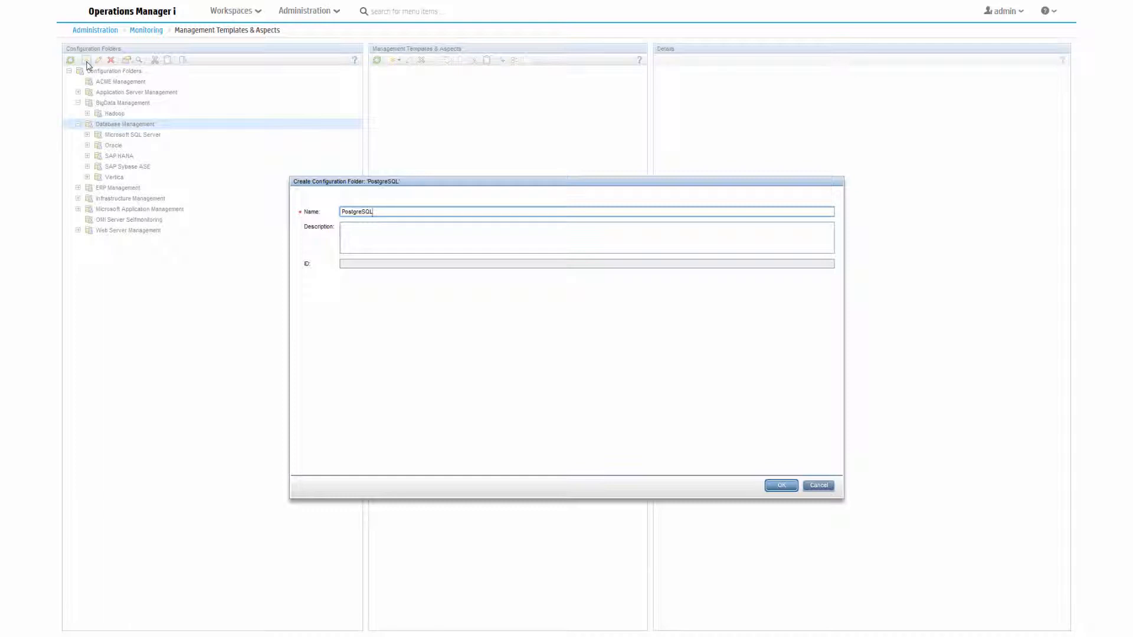
type("contains aspects and management templates for PostgreSQL monitoring")
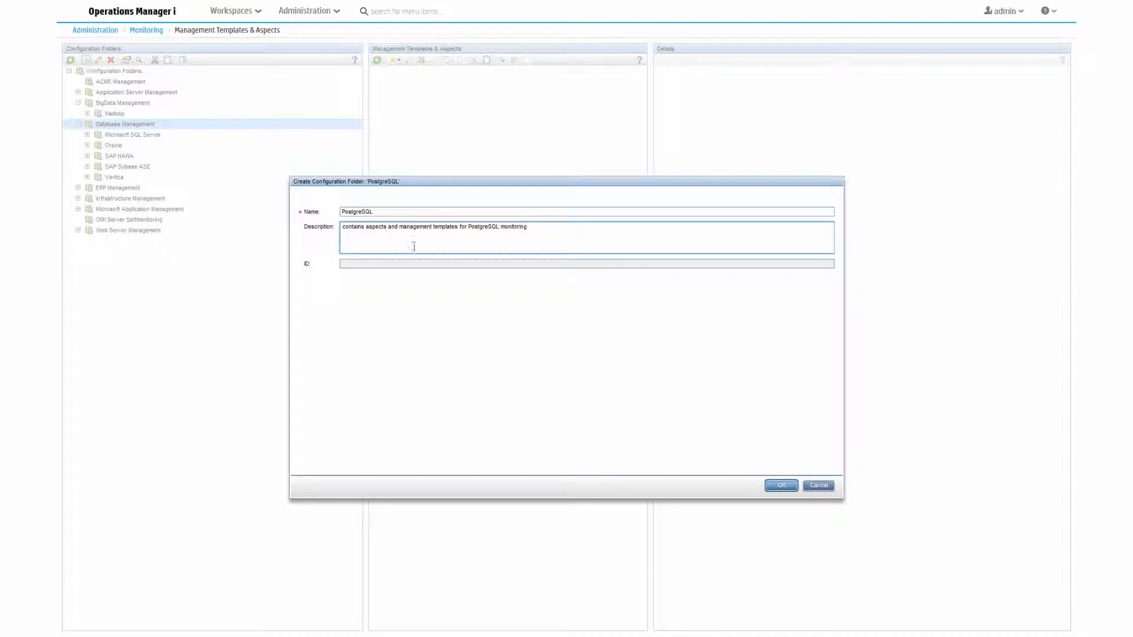
left_click(780, 485)
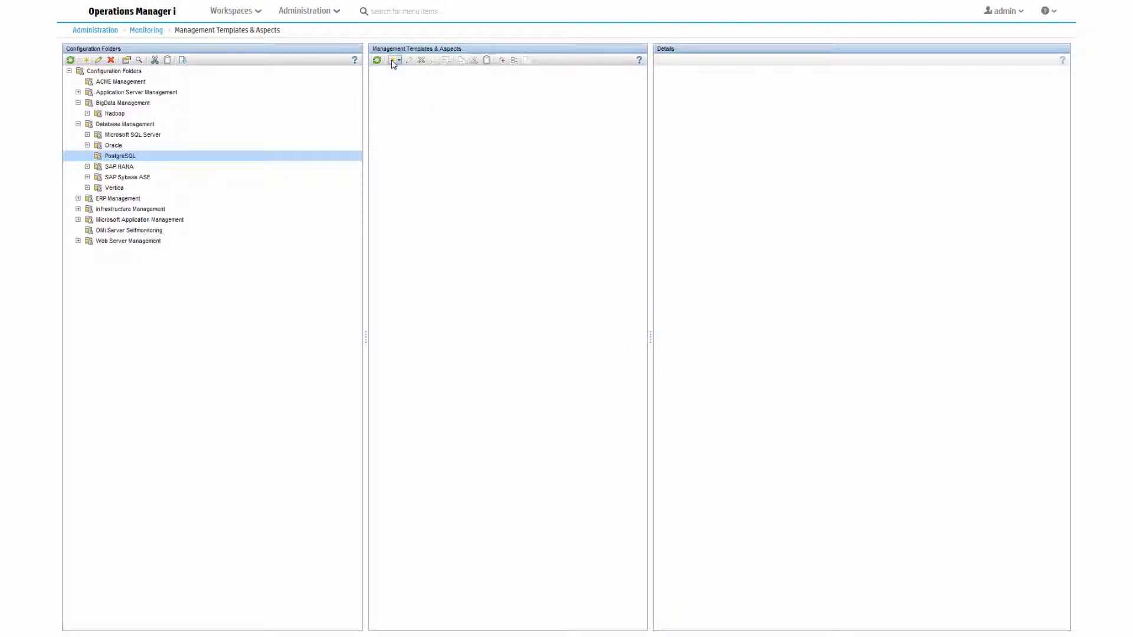
Create an aspect named PostgreSQL Availability describing DB availability monitoring of key processes and critical errors
left_click(395, 61)
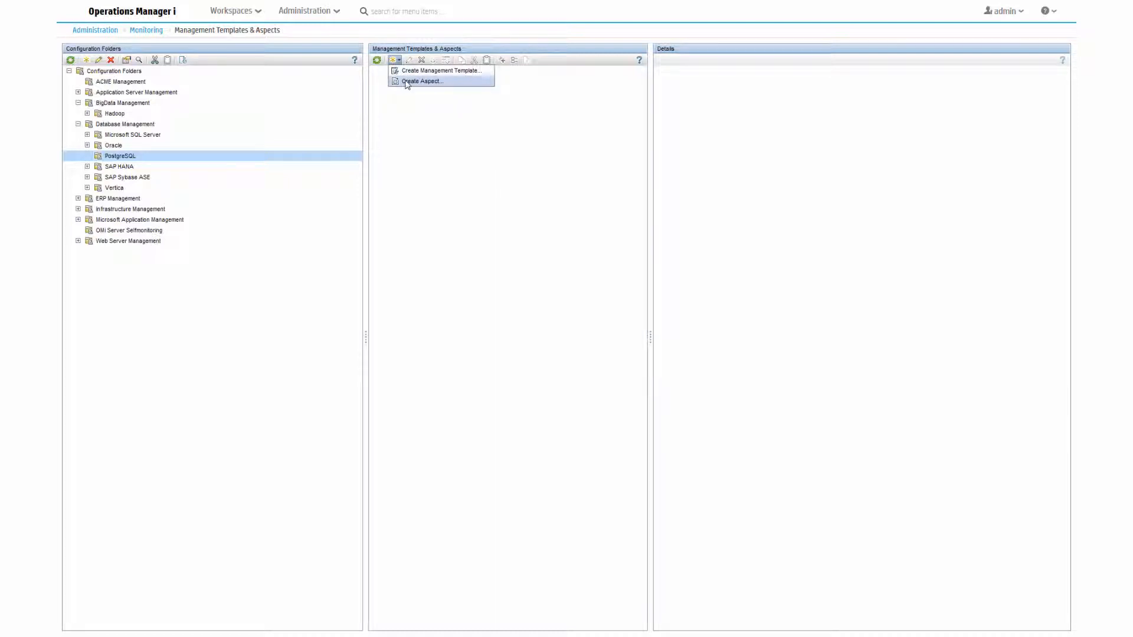
left_click(422, 80)
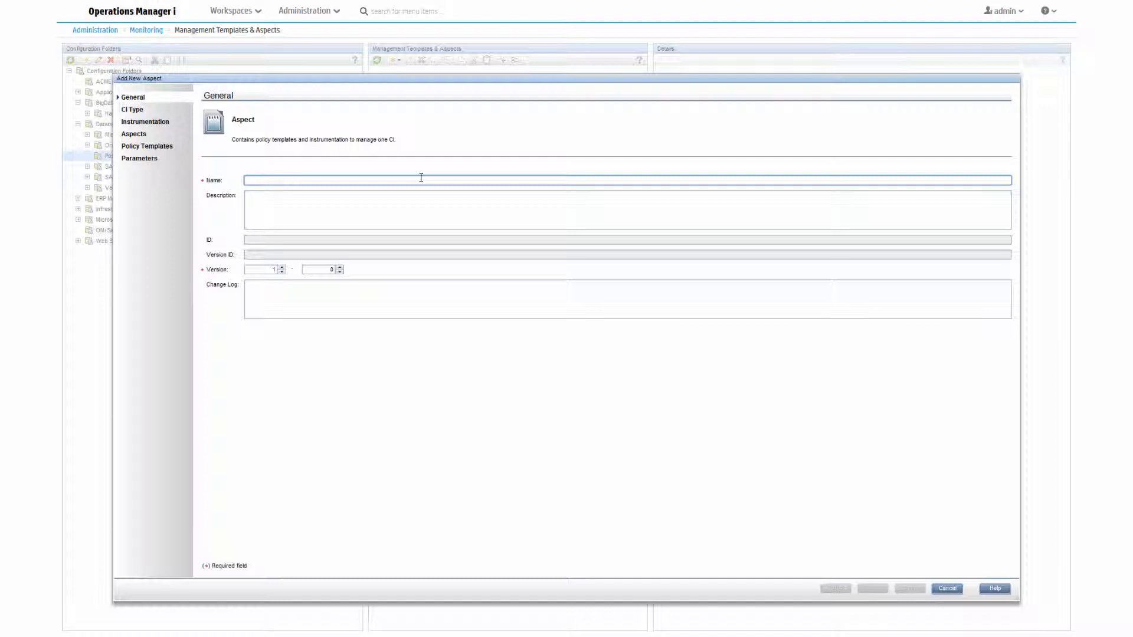
type("PostgreSQL Availability")
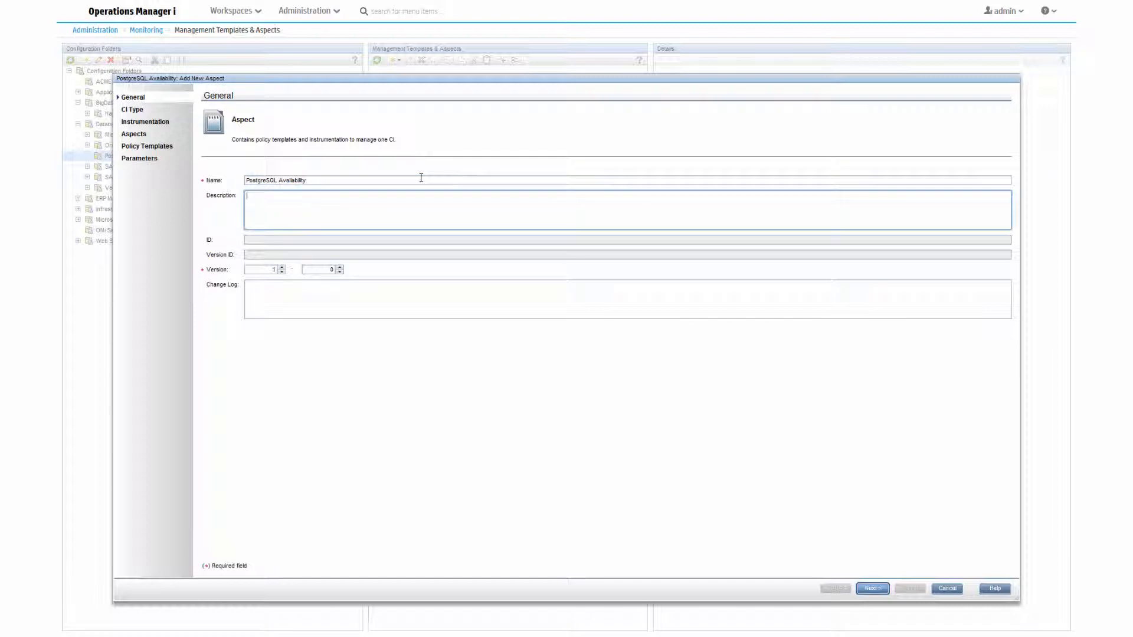
type("monitors PostgreSQL DB availability by monitoring key processes and critical errors in logfiles")
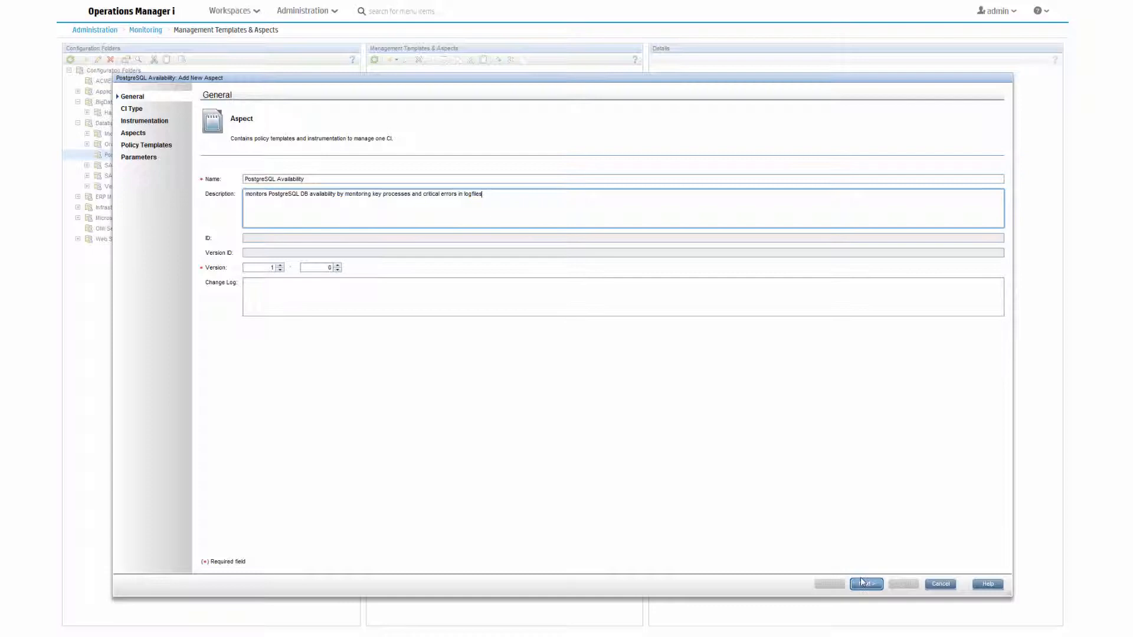
left_click(864, 583)
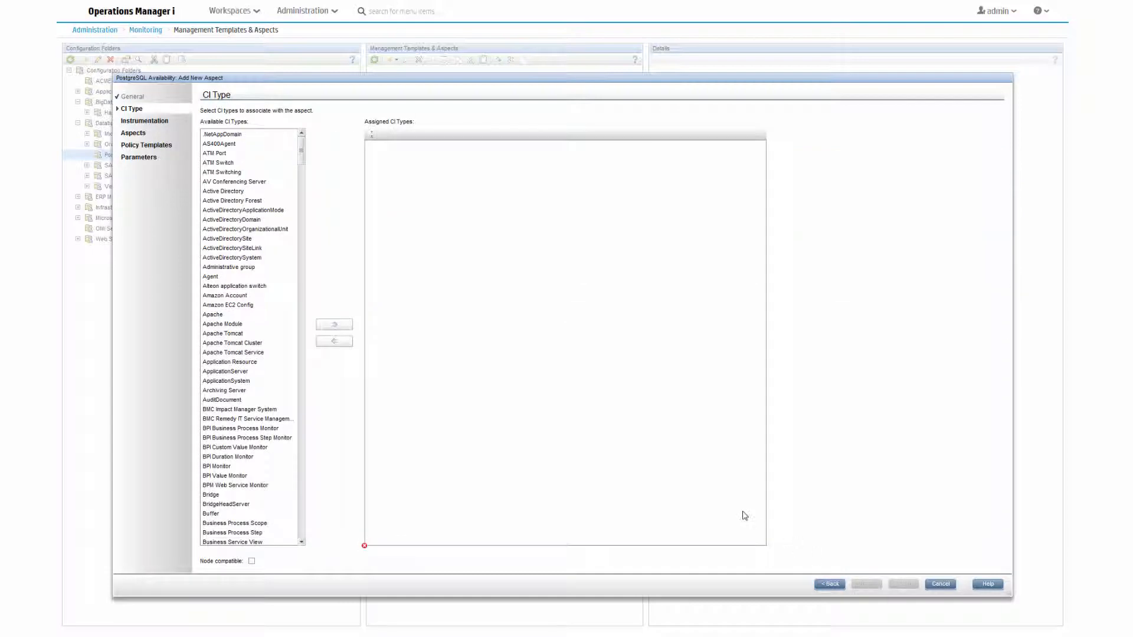
Assign the PostgreSQL CI type to the aspect and continue to Instrumentation
scroll("down", 3)
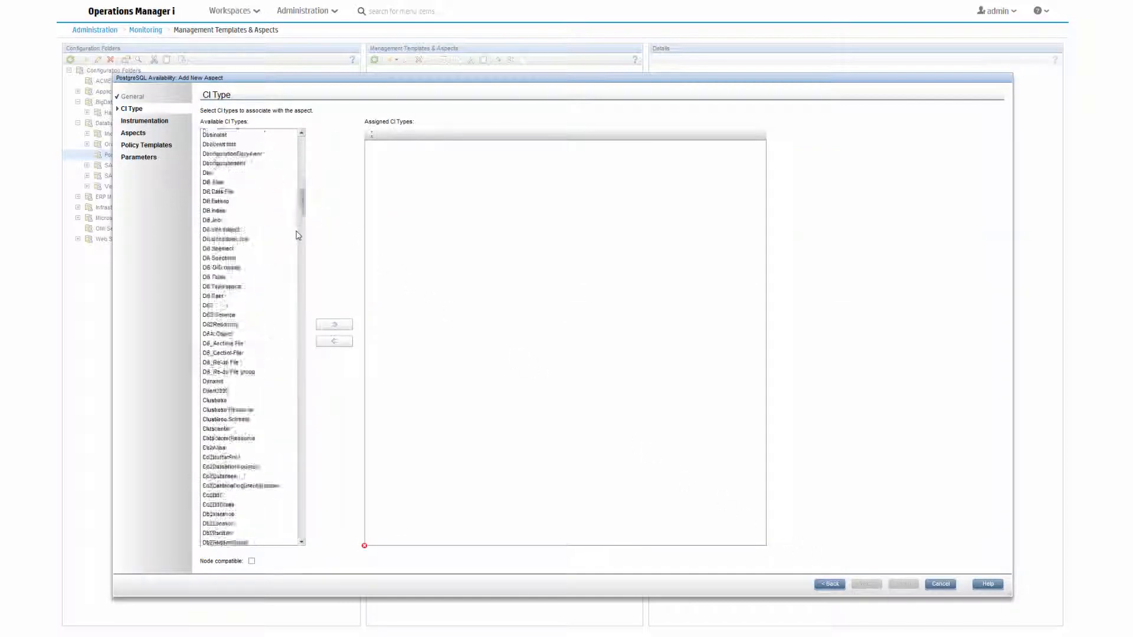
scroll("down", 3)
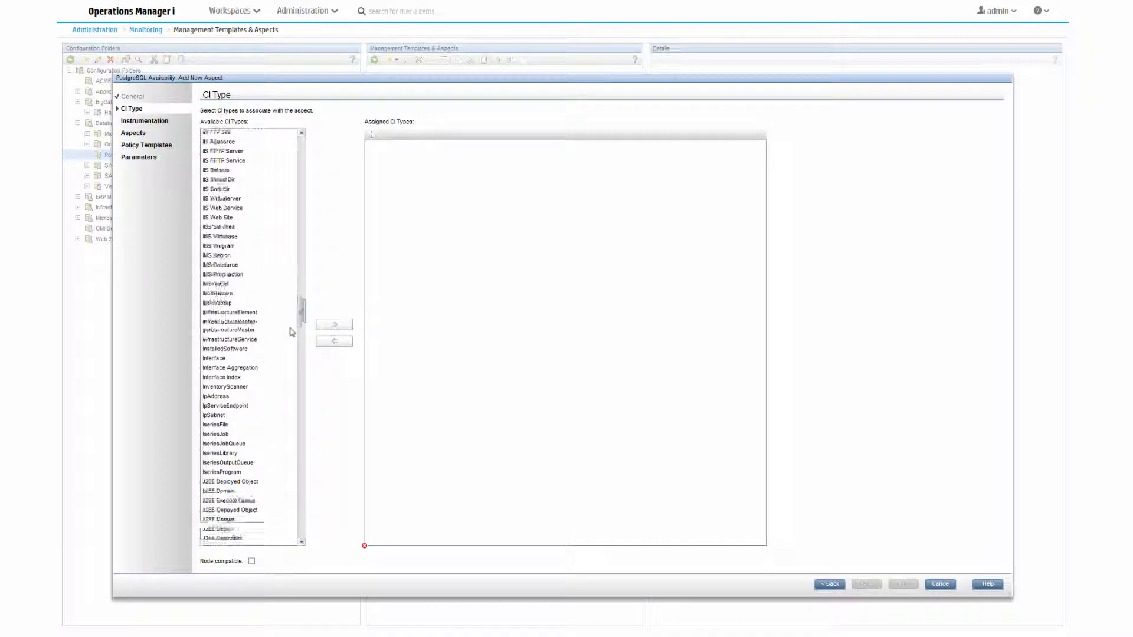
scroll("down", 3)
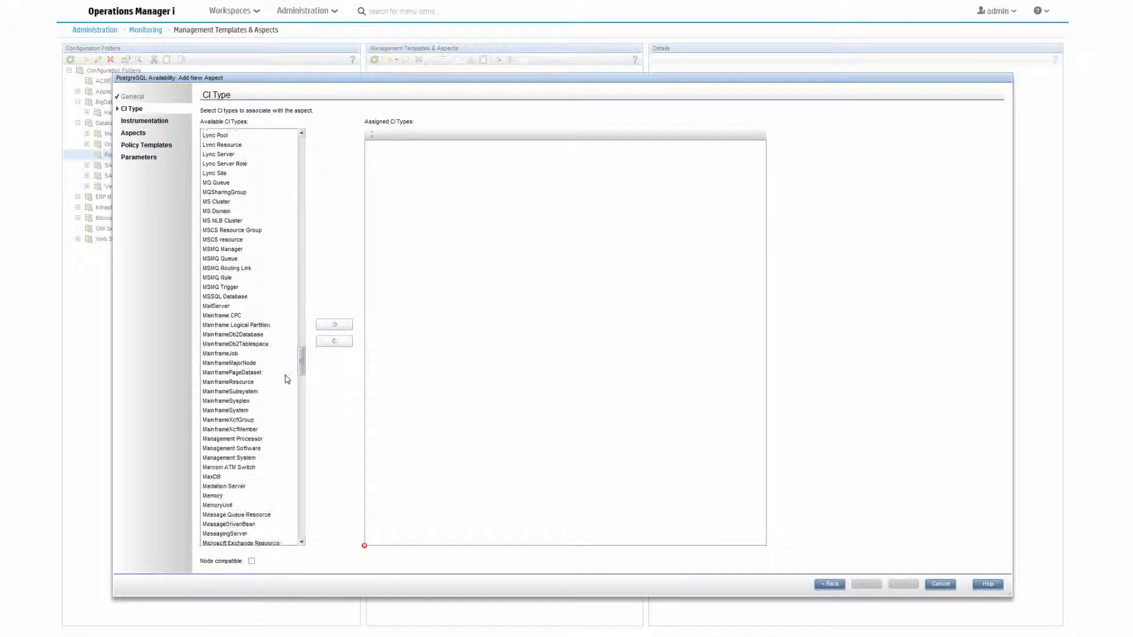
scroll("down", 3)
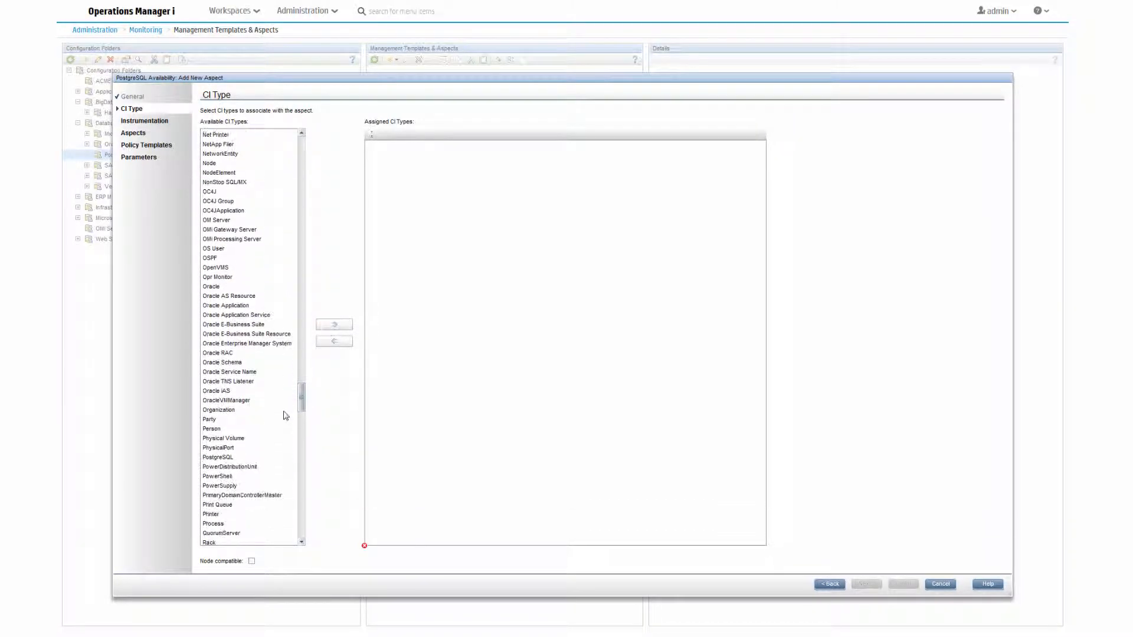
scroll("down", 3)
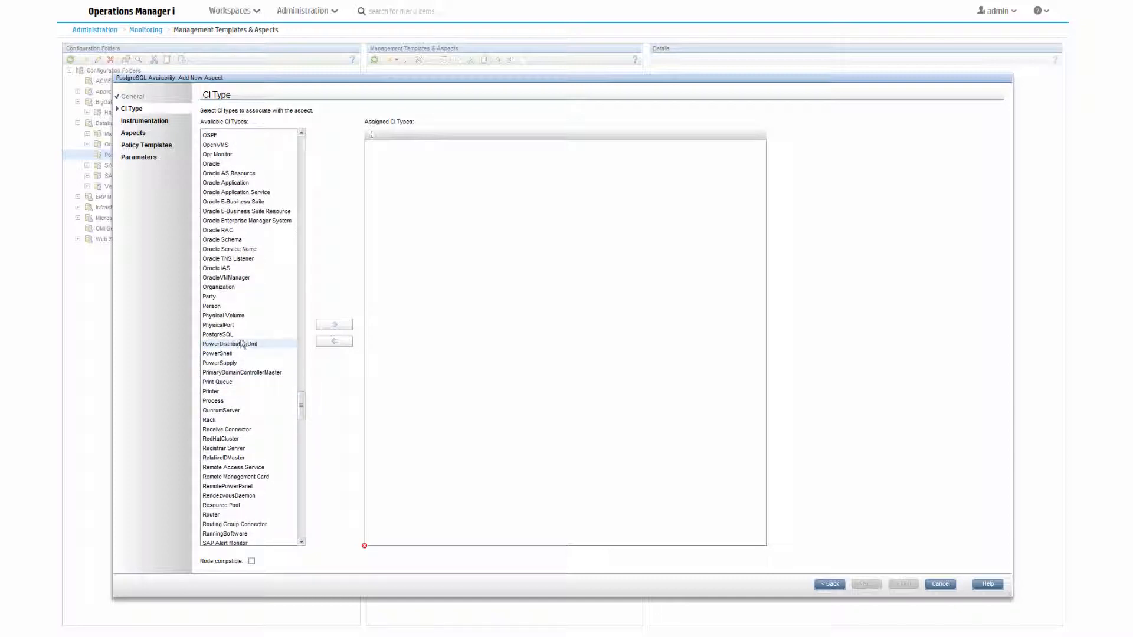
left_click(333, 324)
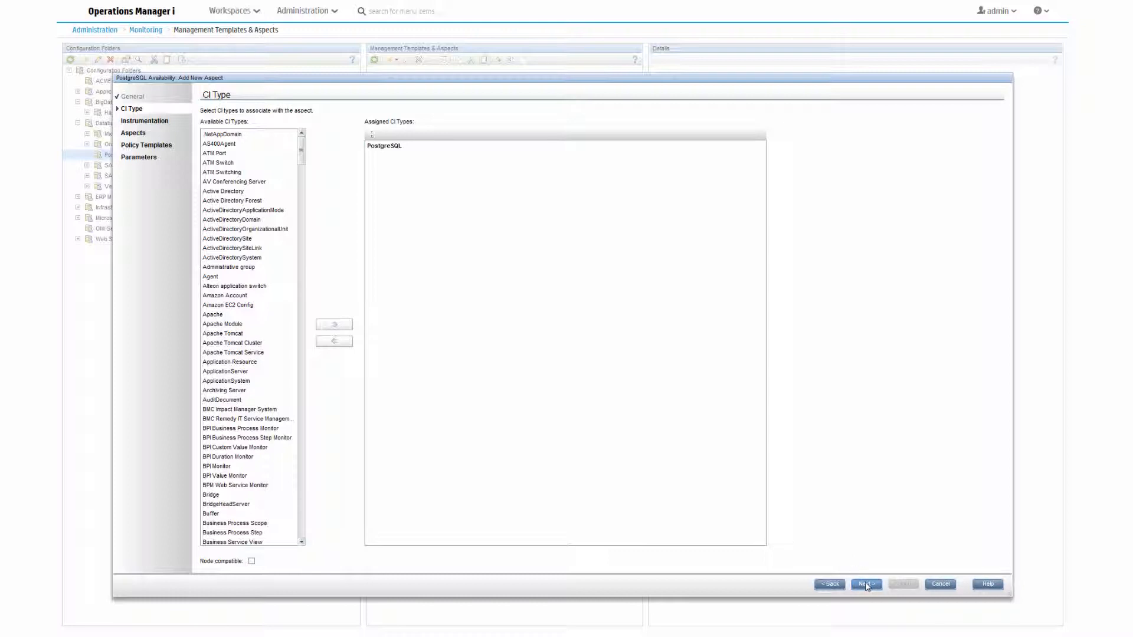
left_click(865, 584)
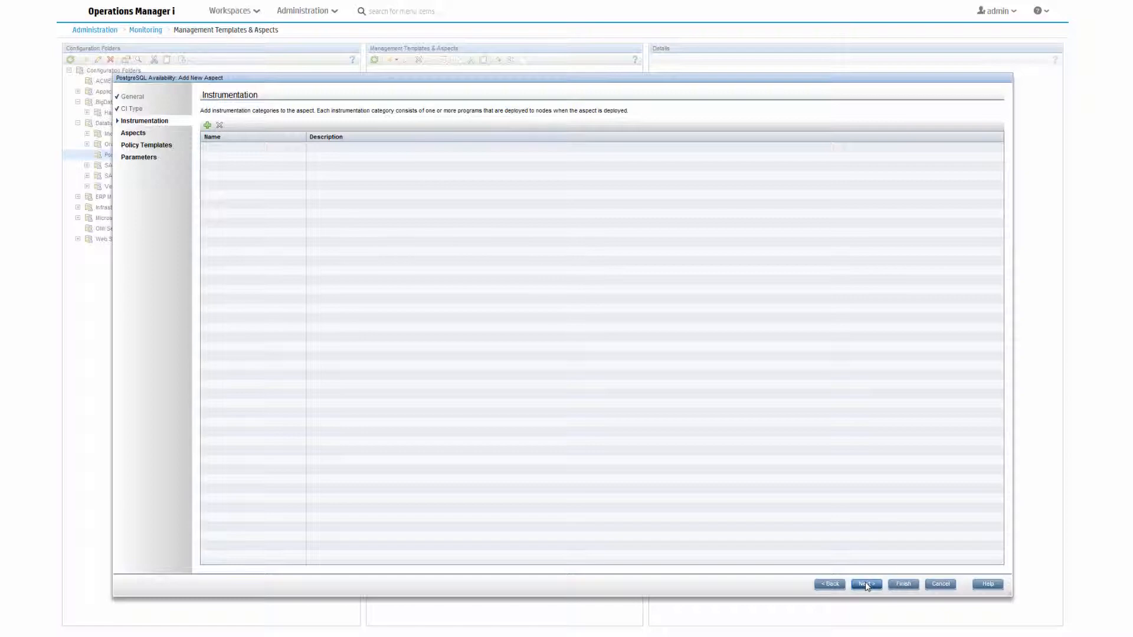
Leave Instrumentation and nested Aspects empty, advancing to the Policy Templates step
left_click(865, 583)
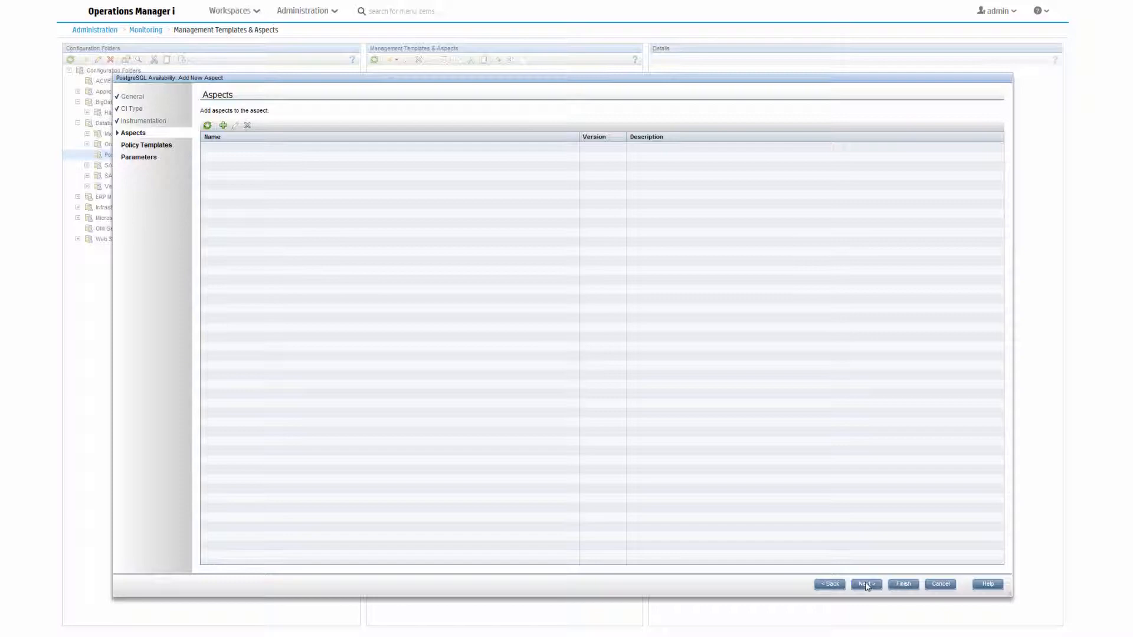
left_click(866, 583)
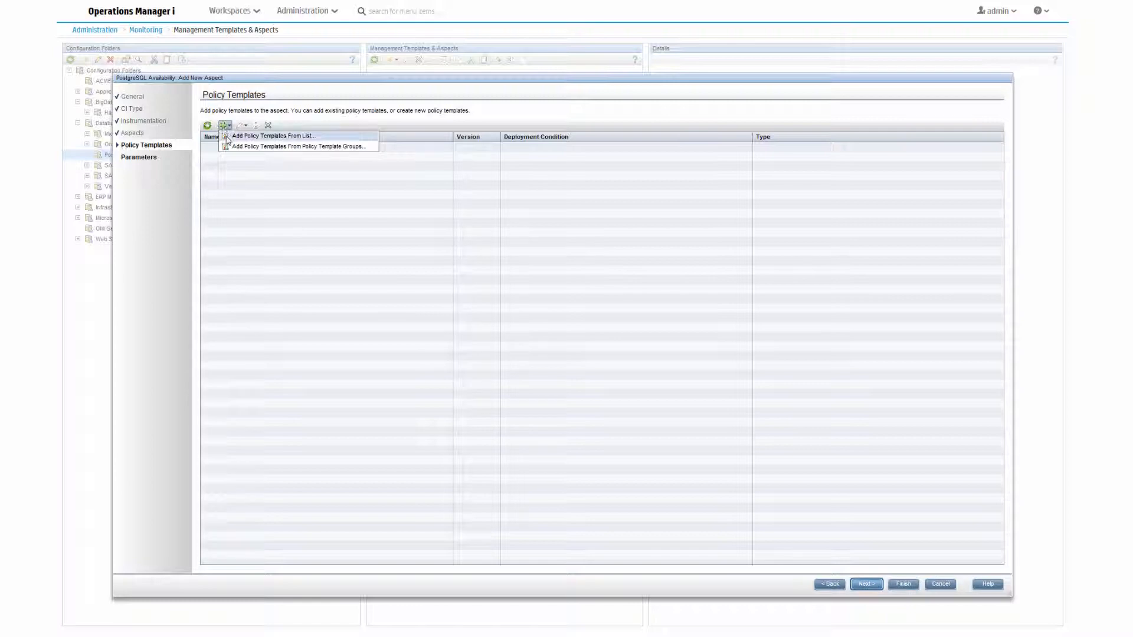
Filter the template list by 'post', add all four PostgreSQL_DB templates, and continue to Parameters
left_click(272, 136)
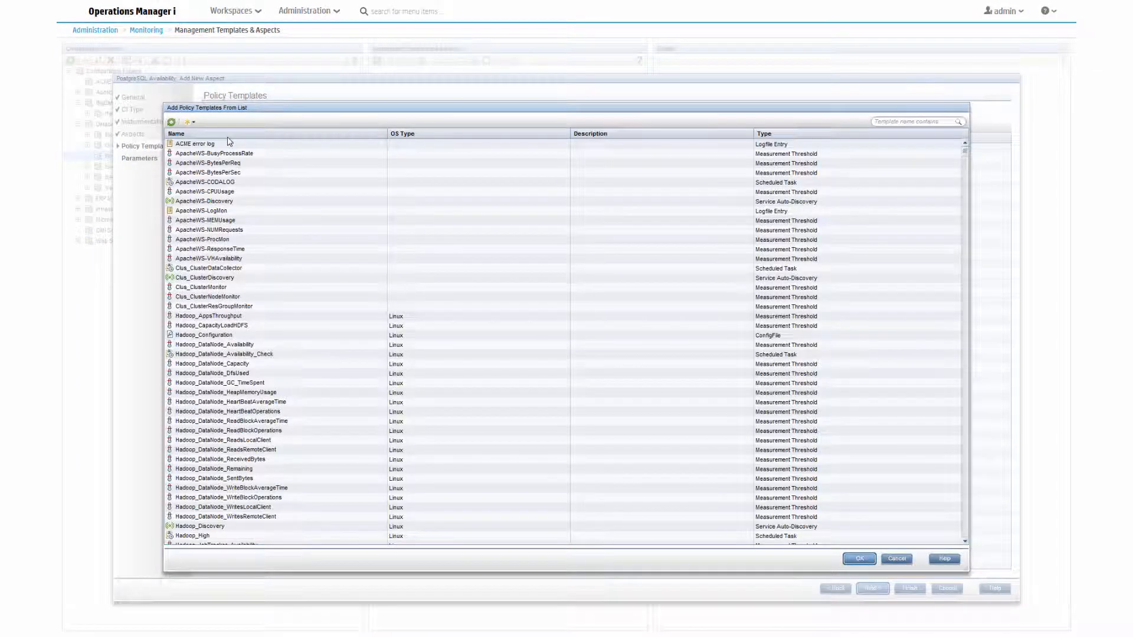
left_click(916, 121)
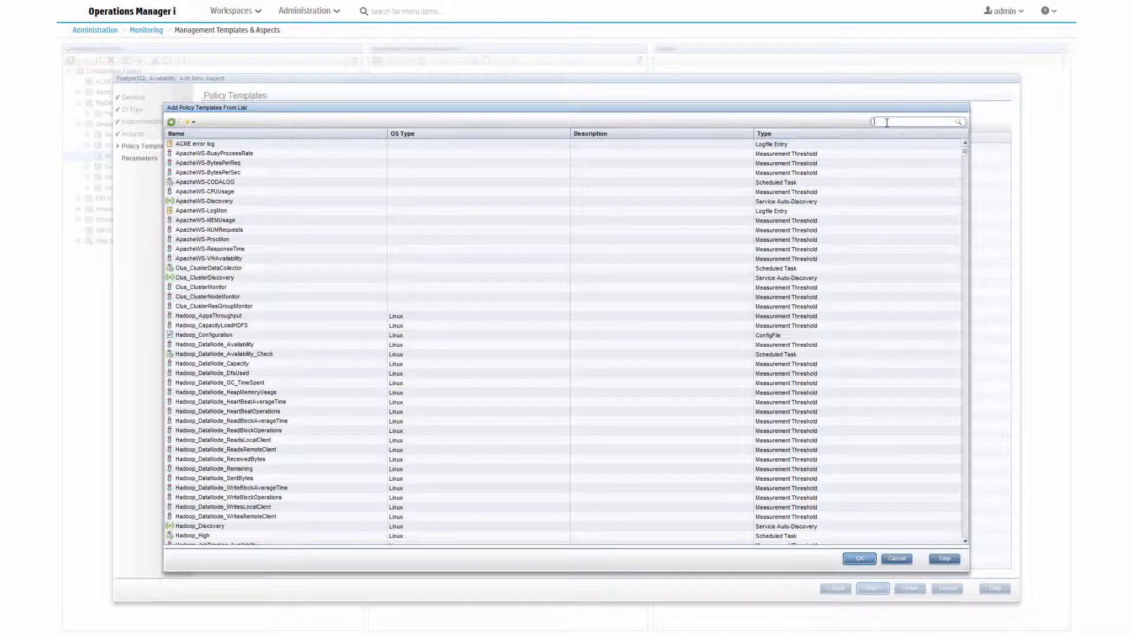
type("Po")
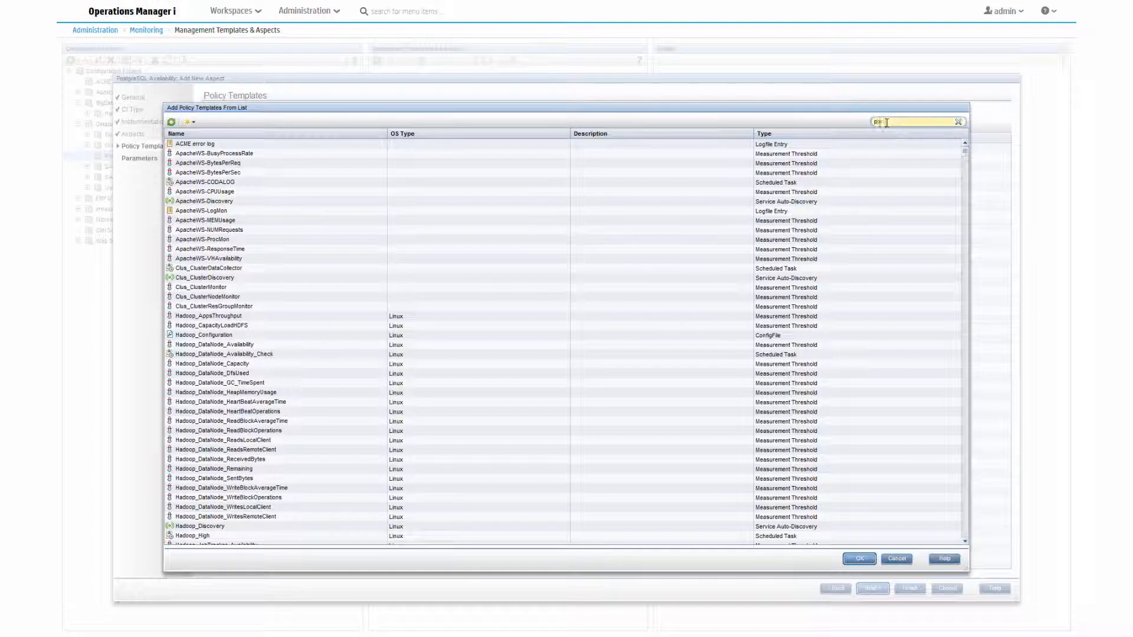
type("post")
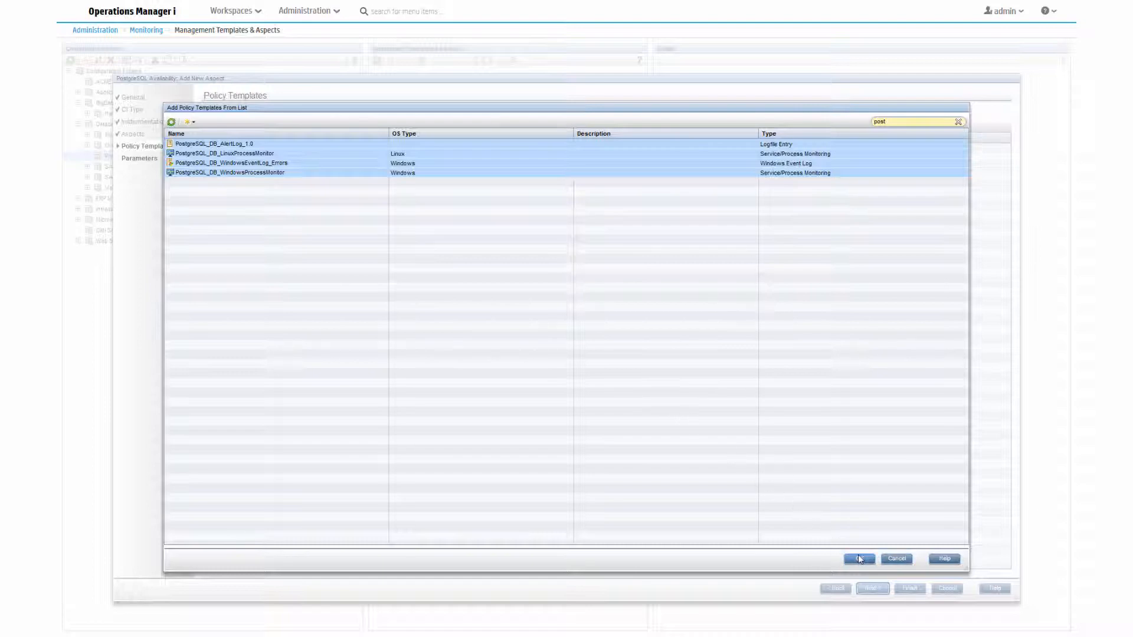
left_click(859, 558)
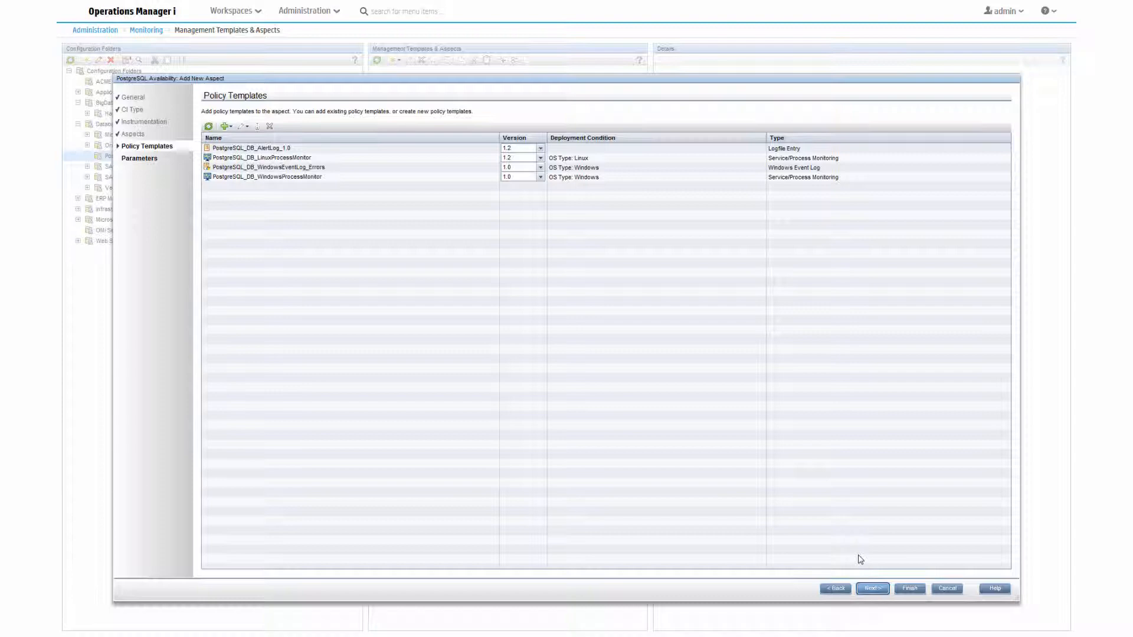
left_click(871, 588)
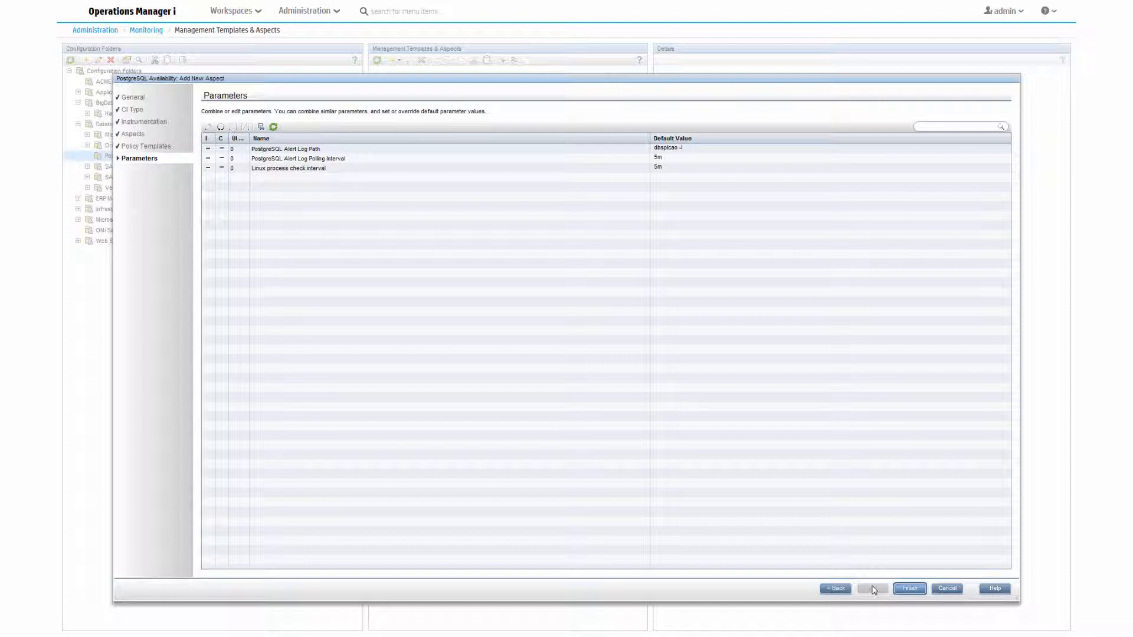
Finish the wizard, saving the PostgreSQL Availability aspect into the PostgreSQL folder
left_click(908, 588)
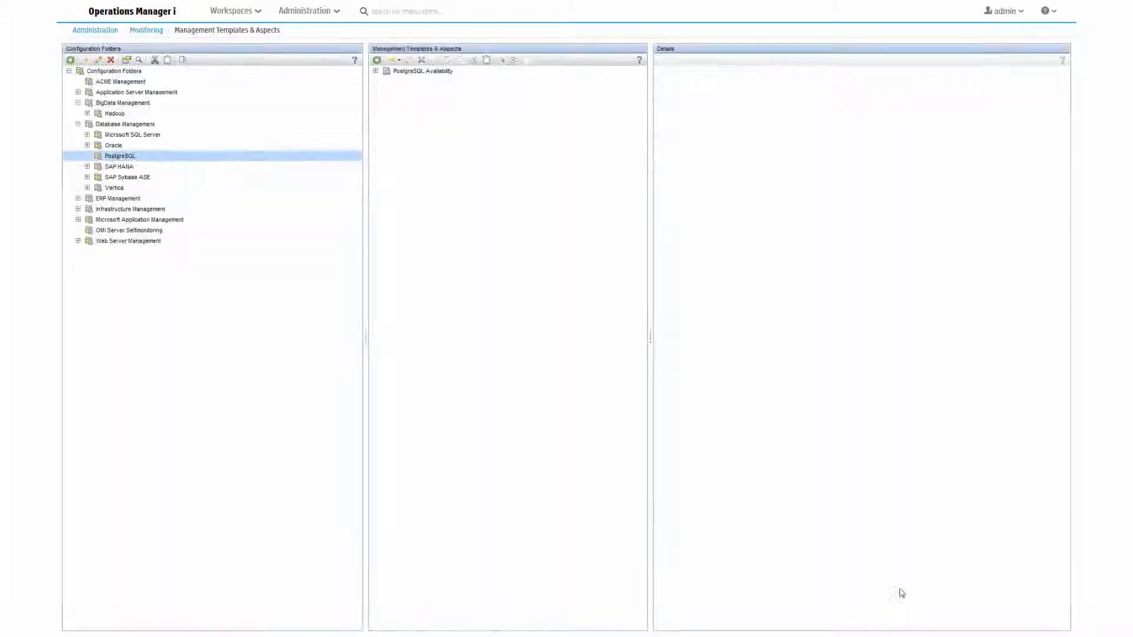
mouse_move(534, 253)
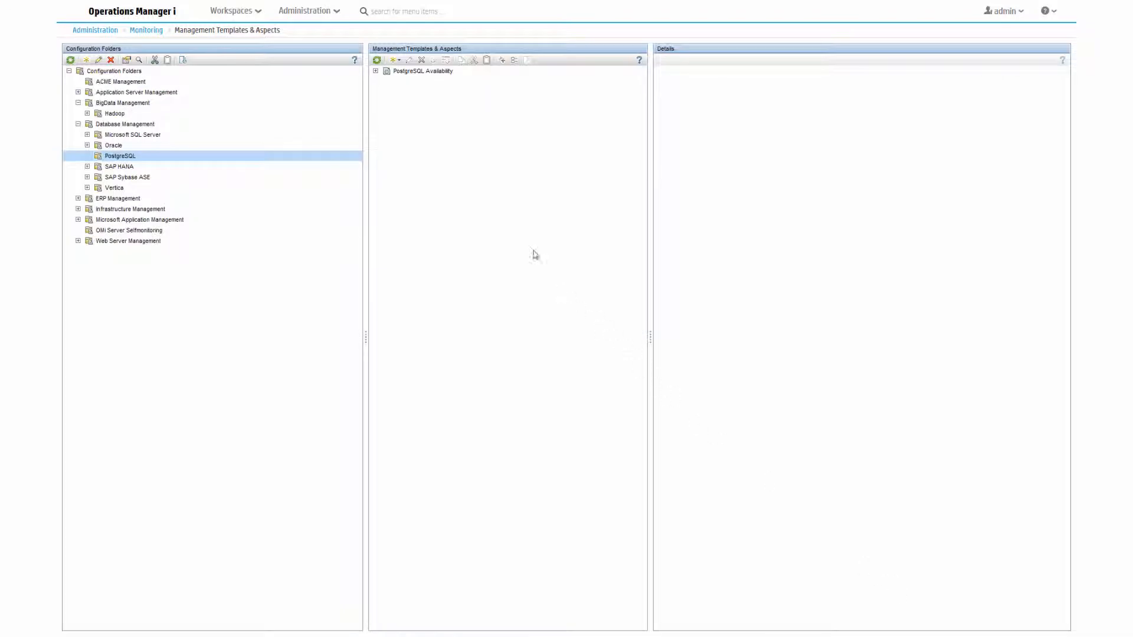
Select version 1.0 of PostgreSQL Availability and launch Assign and Deploy
left_click(423, 71)
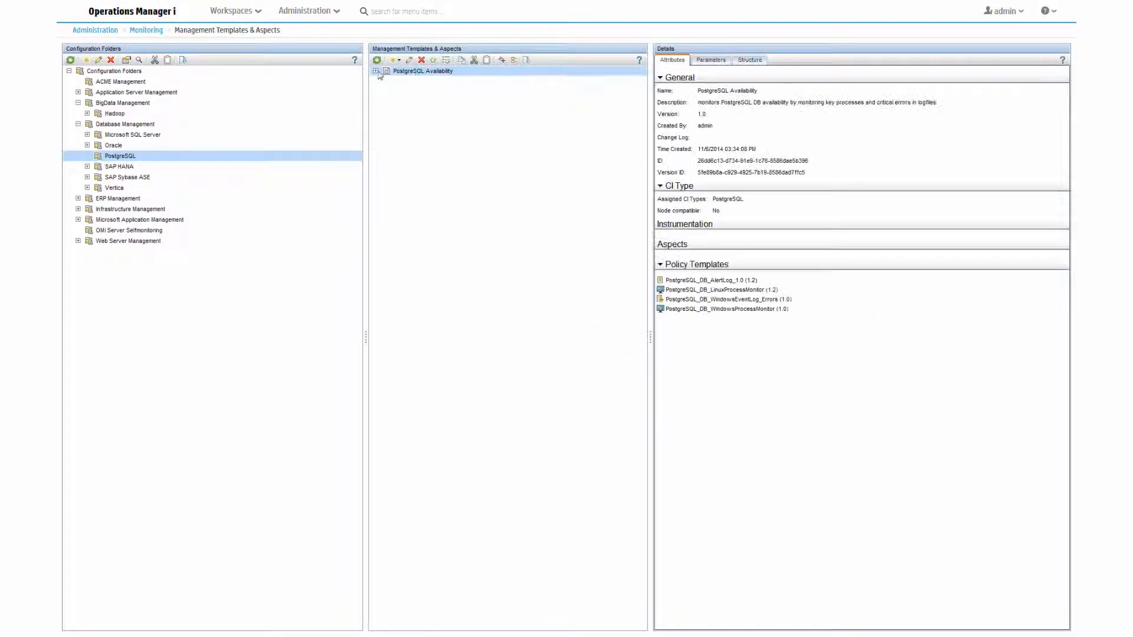
left_click(375, 70)
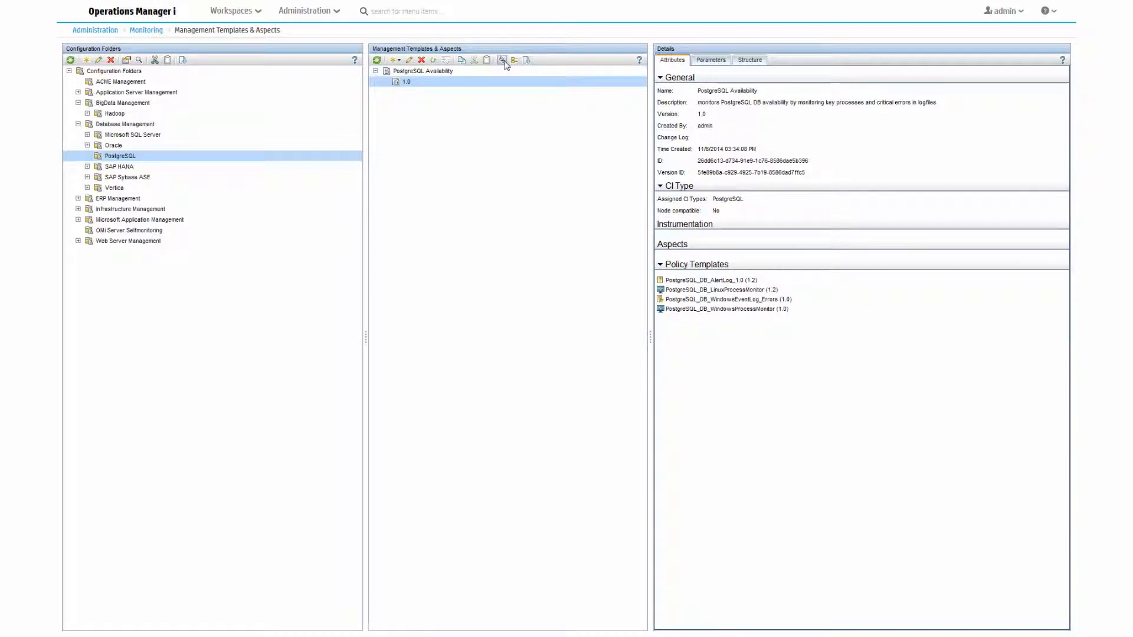
left_click(503, 60)
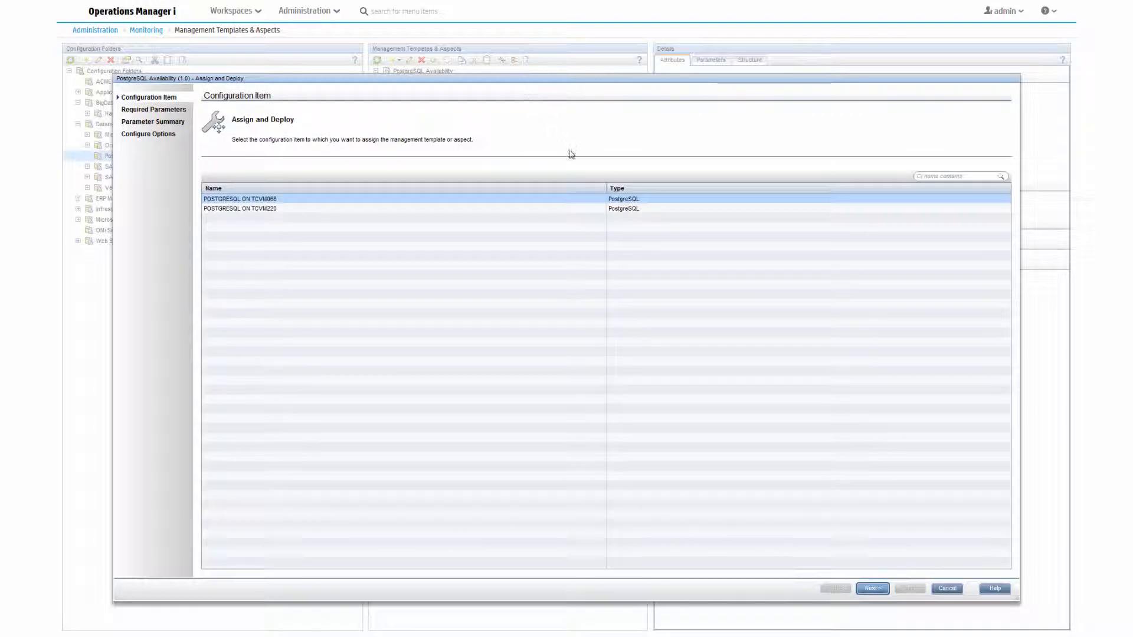
mouse_move(851, 544)
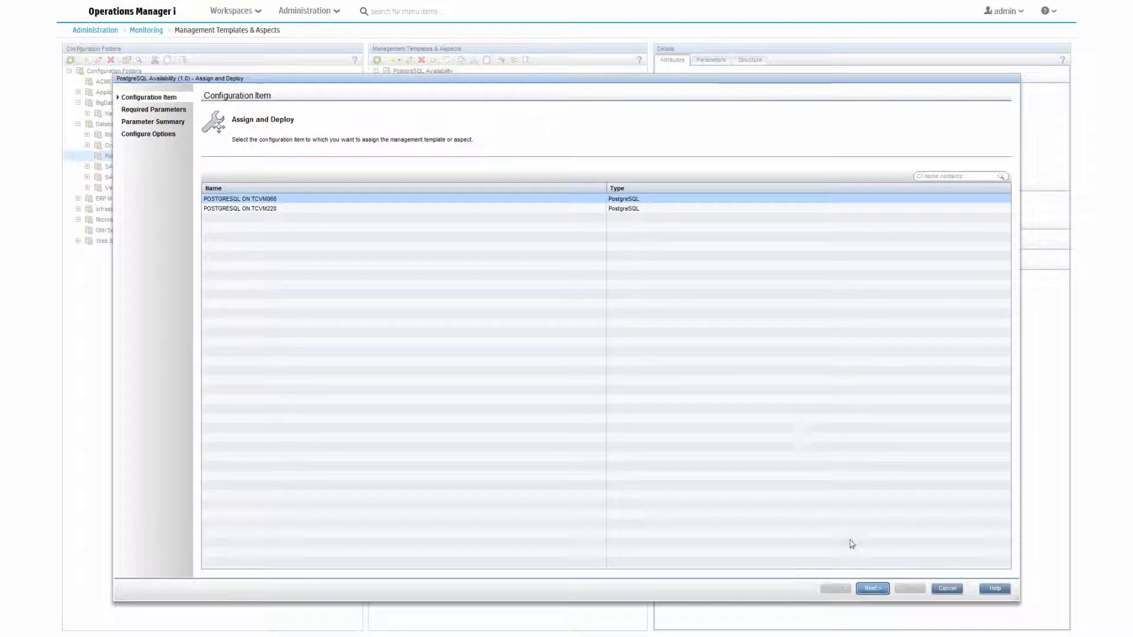
Assign and deploy the aspect to POSTGRESQL ON TCVM068, creating the deployment jobs
left_click(871, 588)
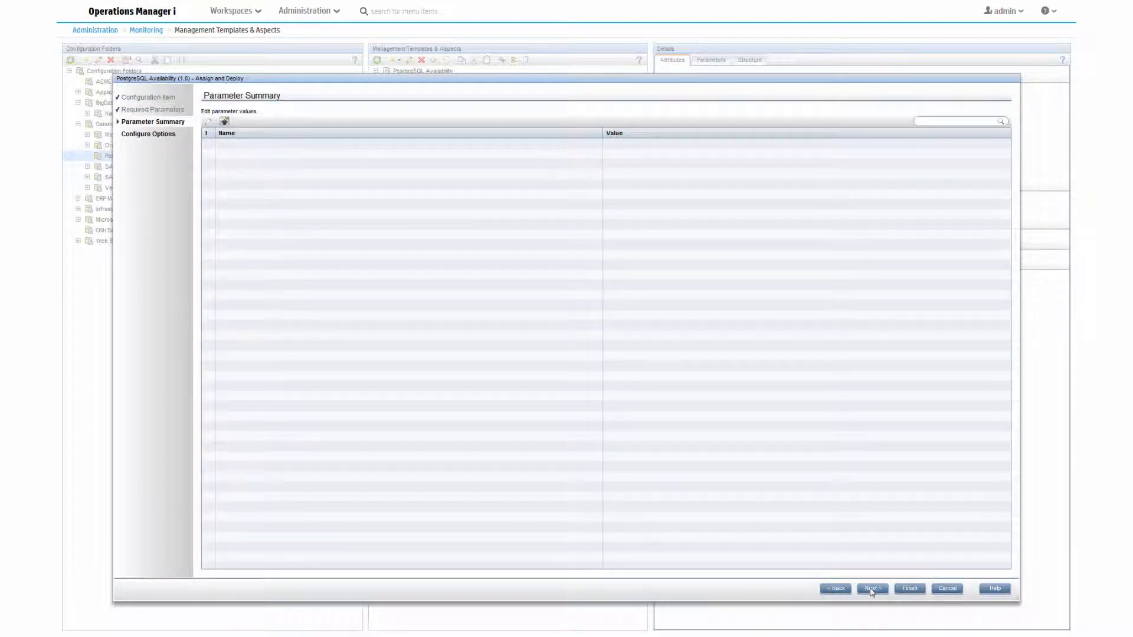
mouse_move(909, 589)
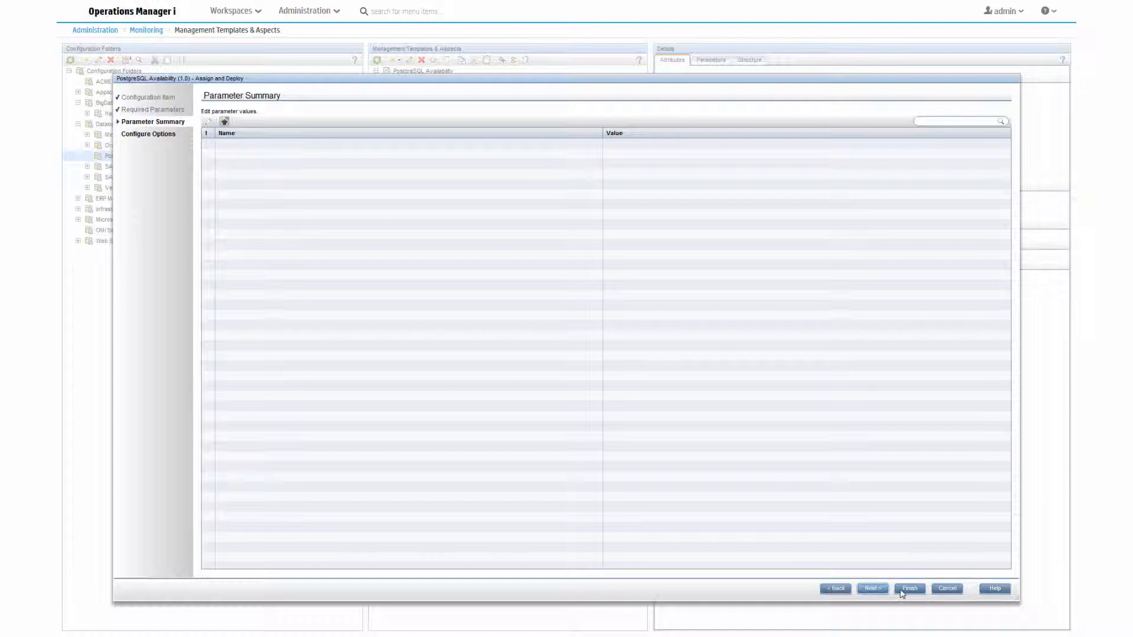
left_click(909, 588)
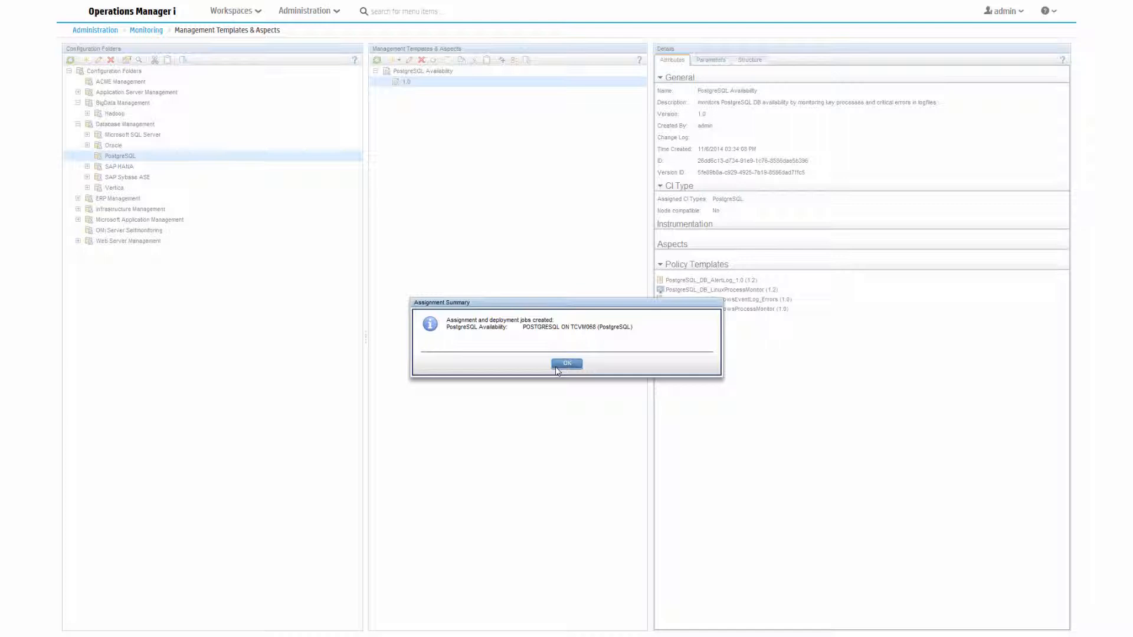
Acknowledge the Assignment Summary confirming the assignment and deployment jobs were created
left_click(567, 363)
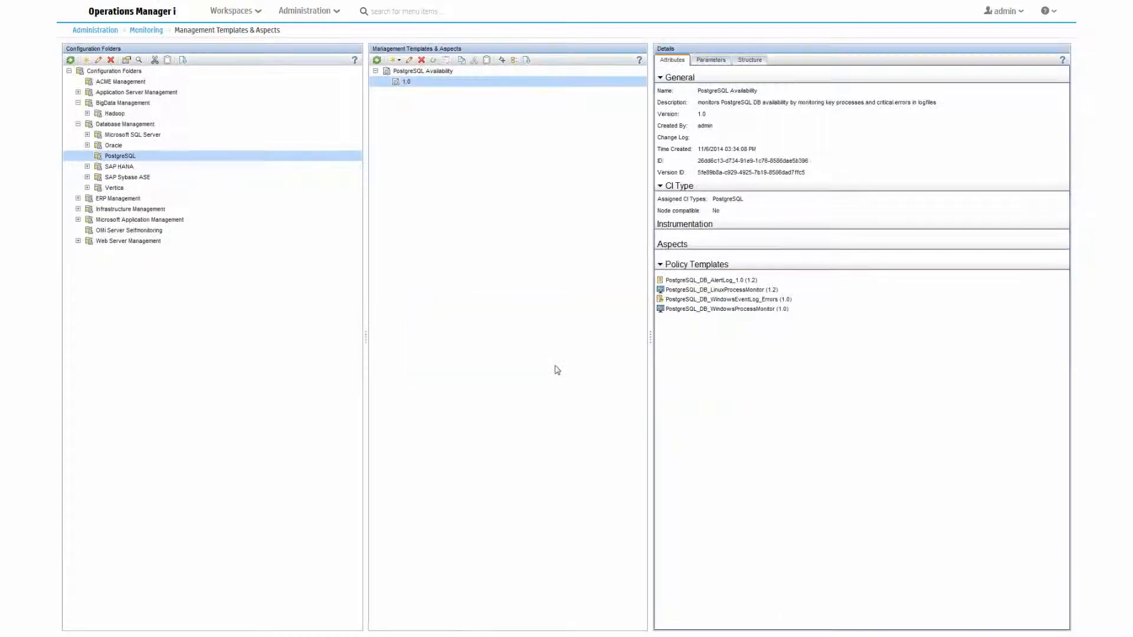